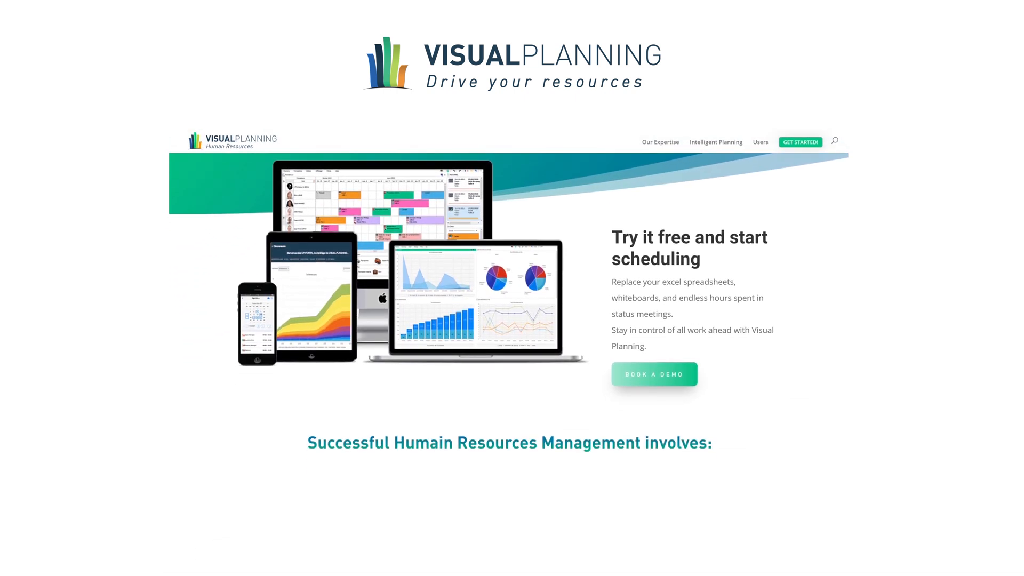
# Scroll through the Projects Logs planner for the Fathers & Sons Investment client
pyautogui.scroll(-3)
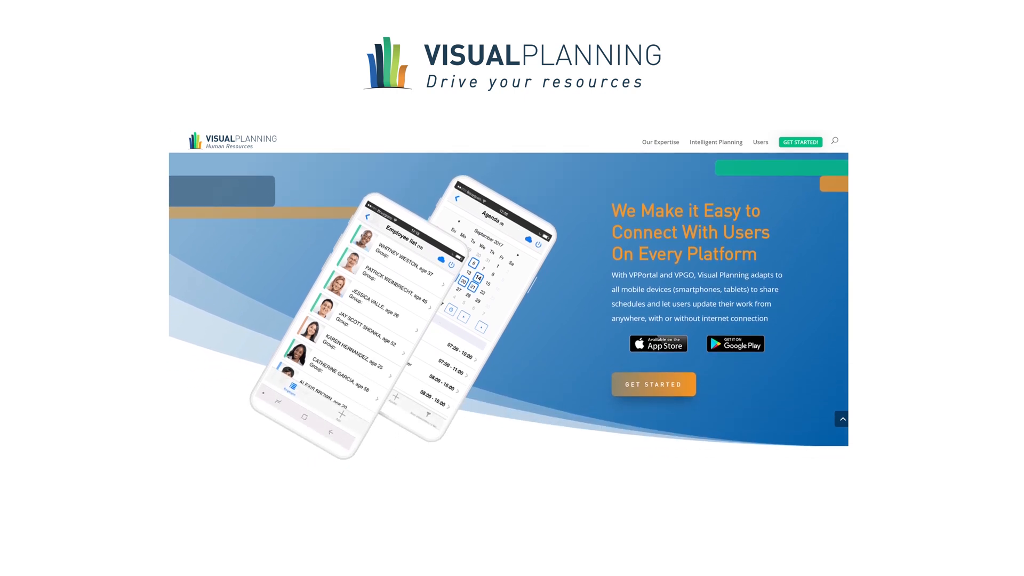
pyautogui.scroll(-3)
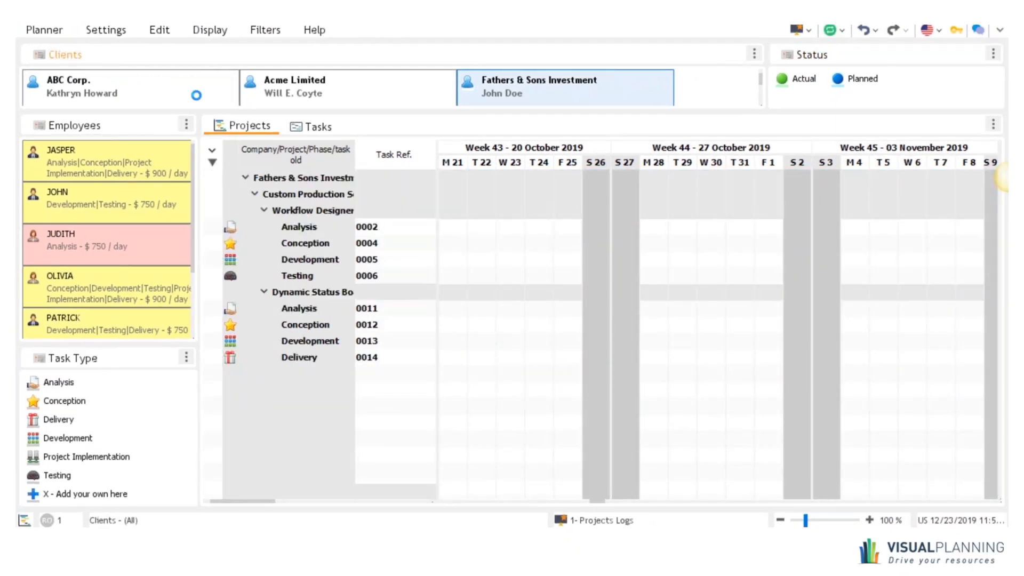
# Show ABC Corp.'s projects in the Gantt, filtering events to planned tasks and then back to all
pyautogui.click(130, 86)
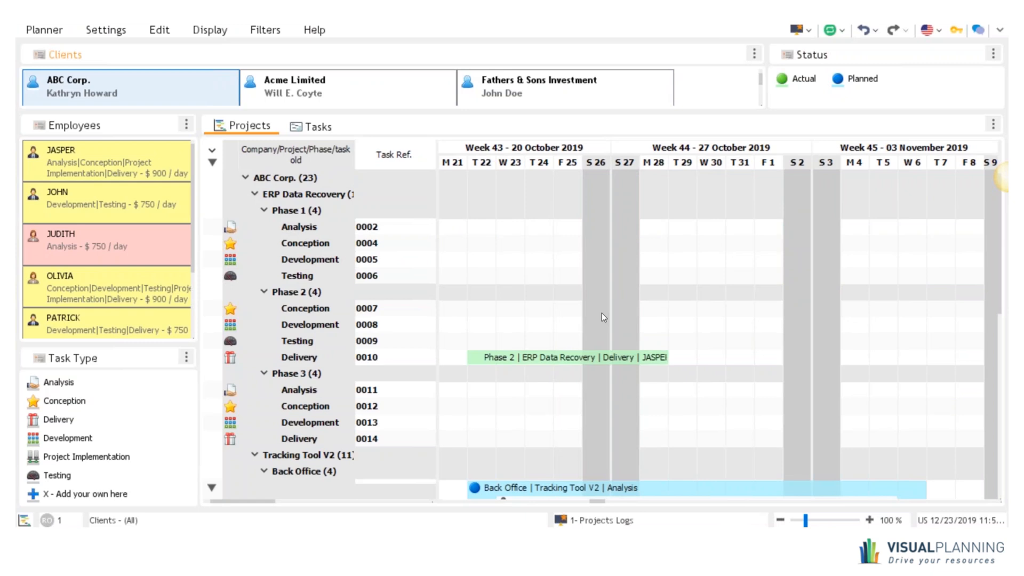
pyautogui.moveTo(655, 339)
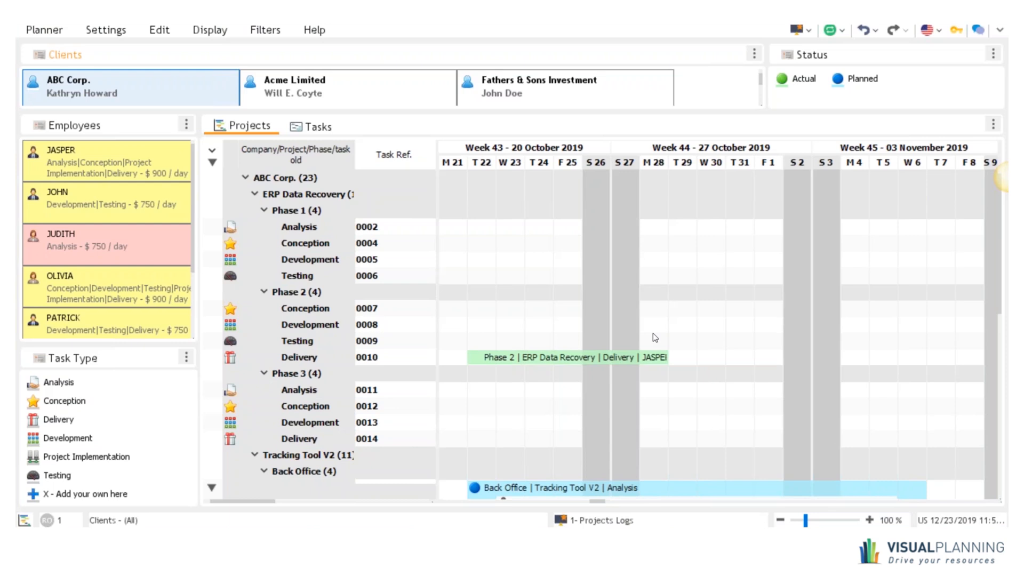
pyautogui.rightClick(655, 337)
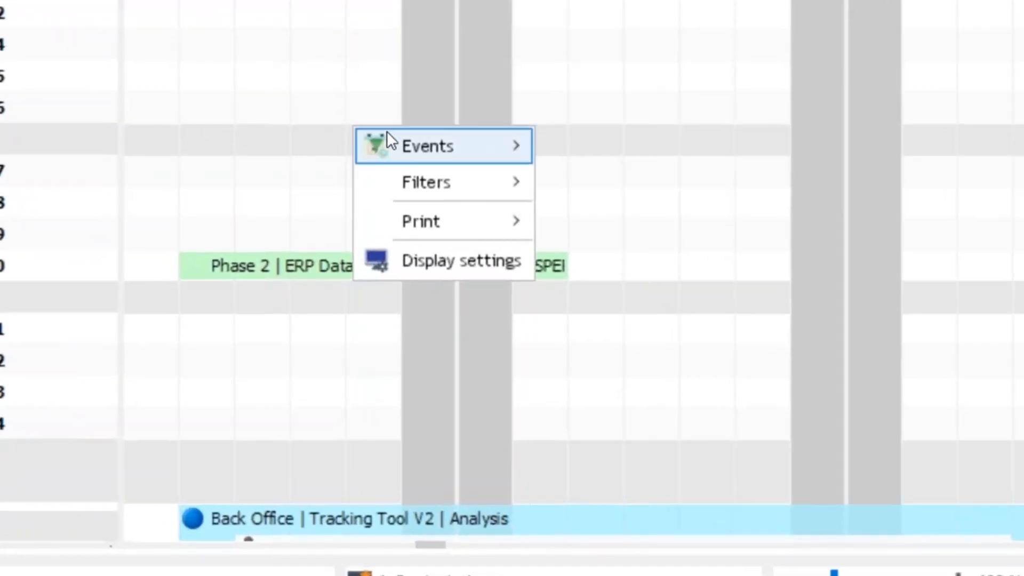
pyautogui.moveTo(427, 146)
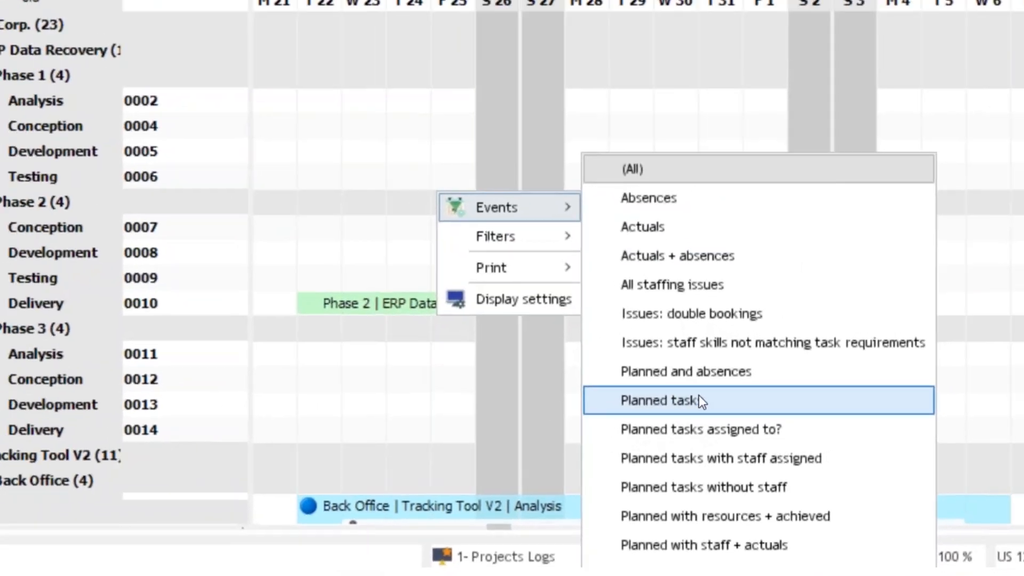
pyautogui.click(659, 400)
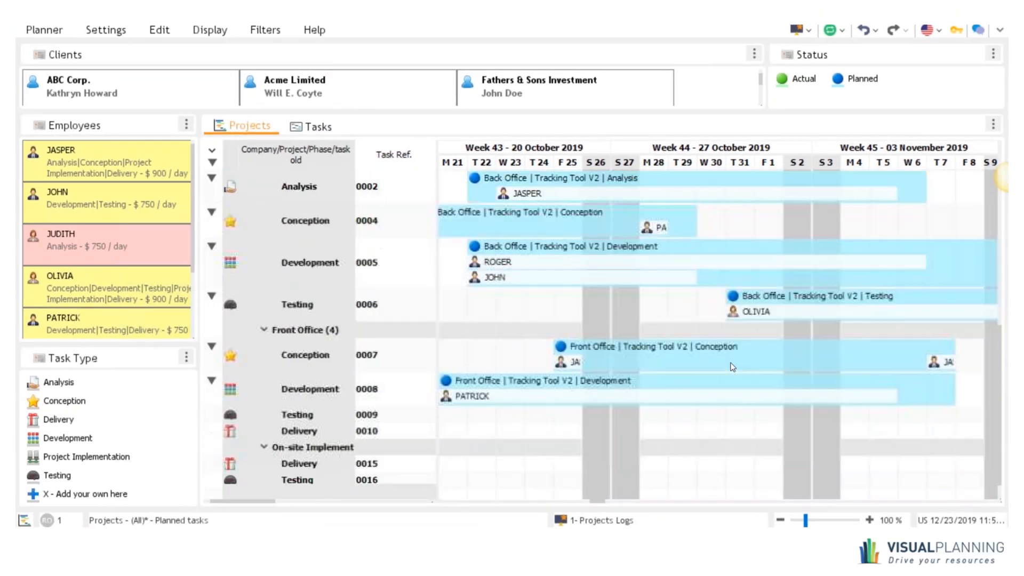
pyautogui.rightClick(730, 367)
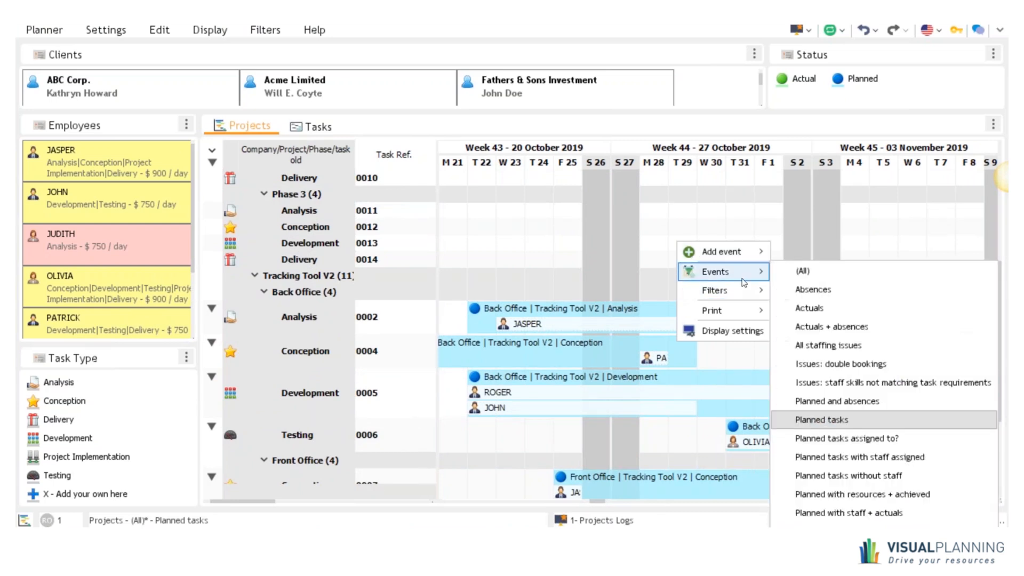
pyautogui.click(802, 271)
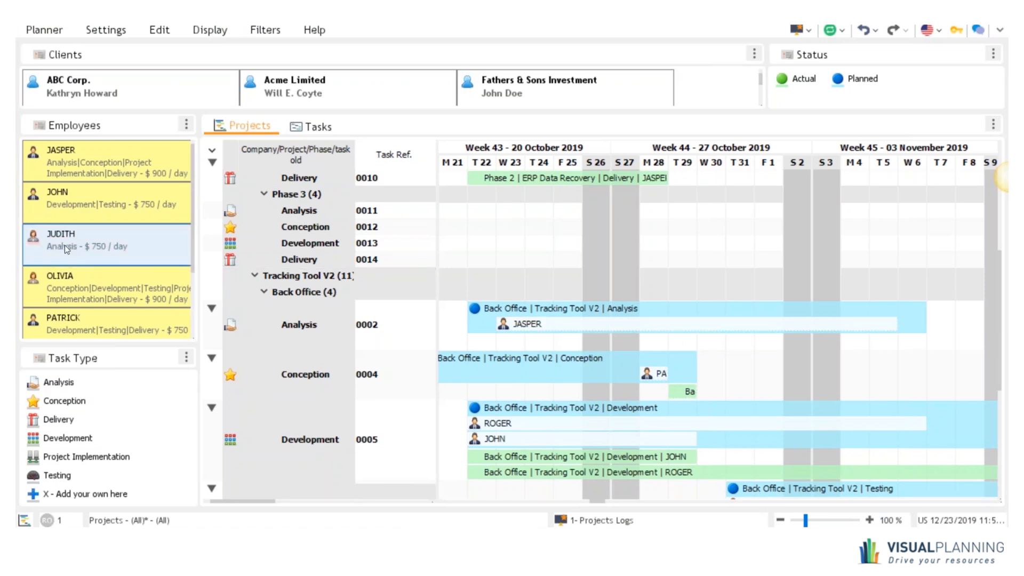
pyautogui.doubleClick(62, 246)
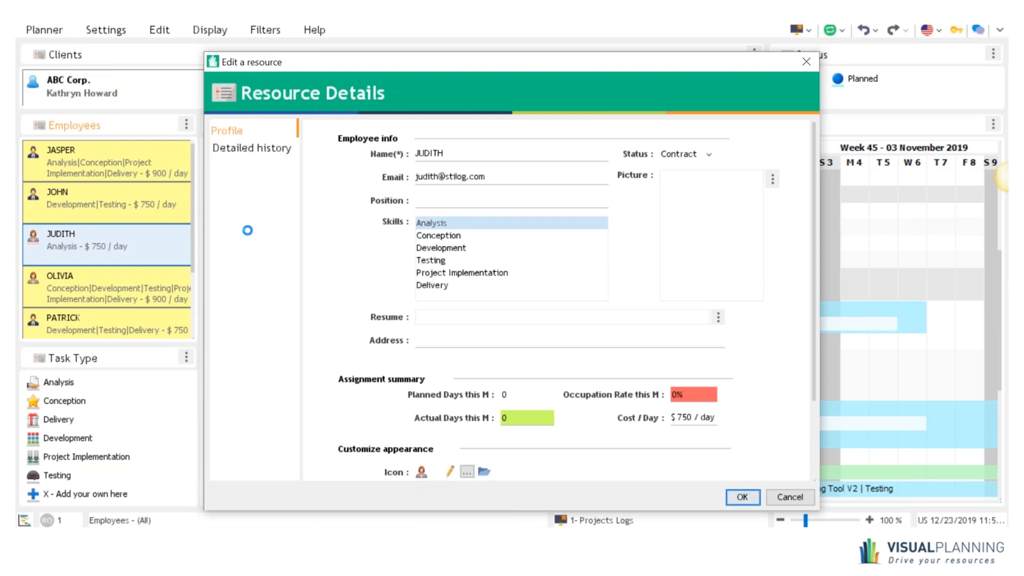
pyautogui.click(252, 148)
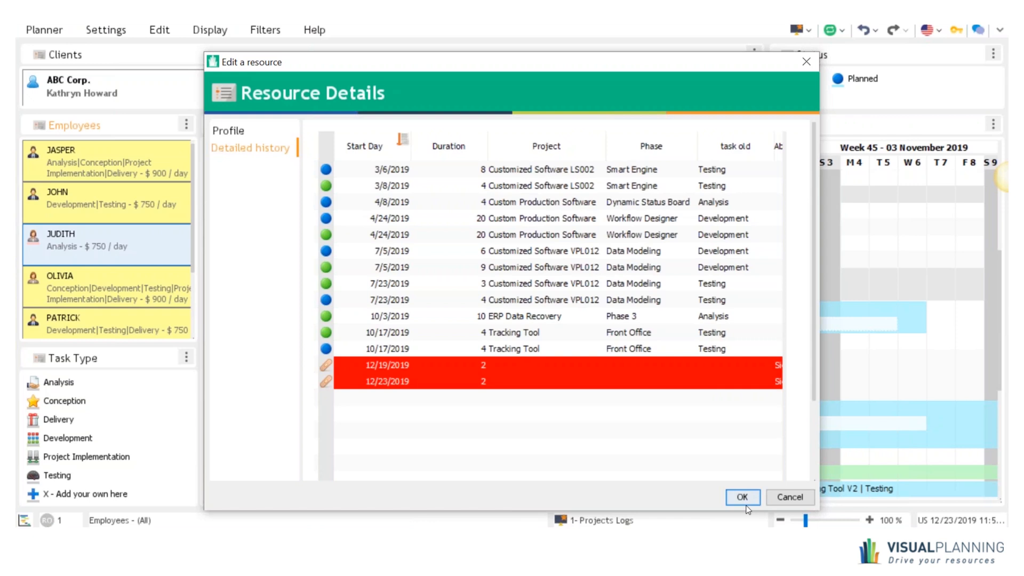
pyautogui.click(743, 497)
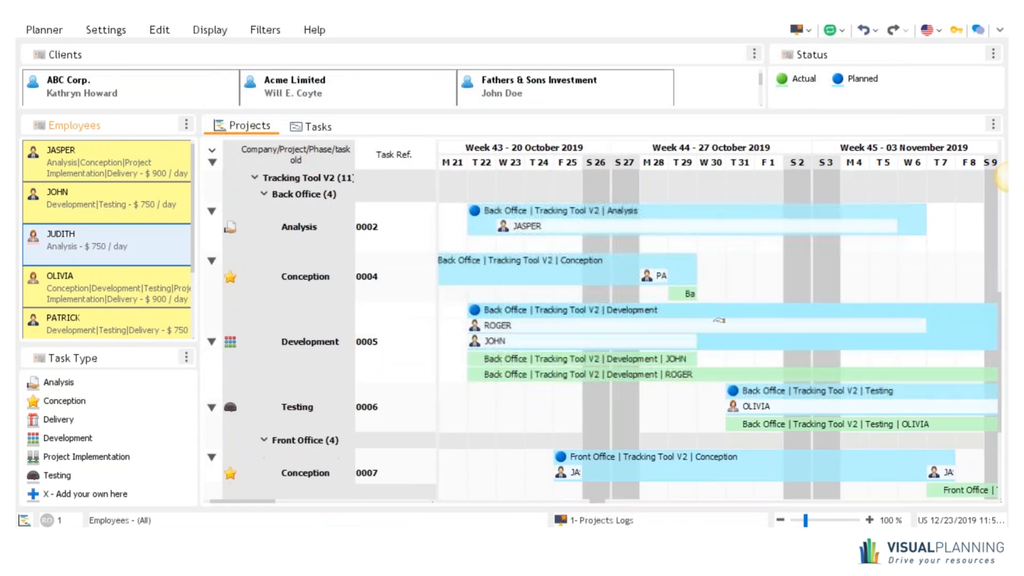
# Set new events to Actual status and apply a staff filter listing available employees
pyautogui.scroll(-3)
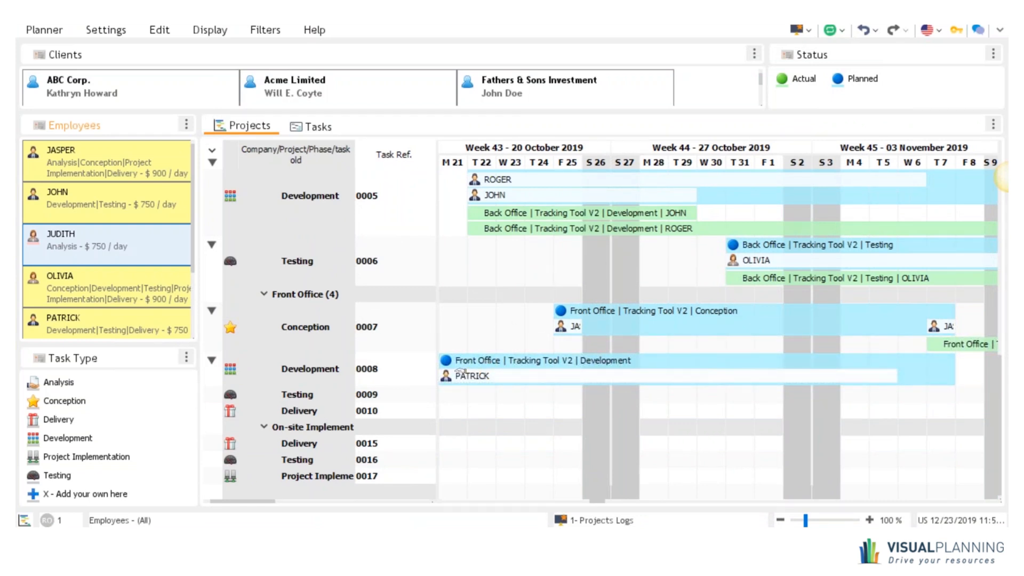
pyautogui.click(798, 78)
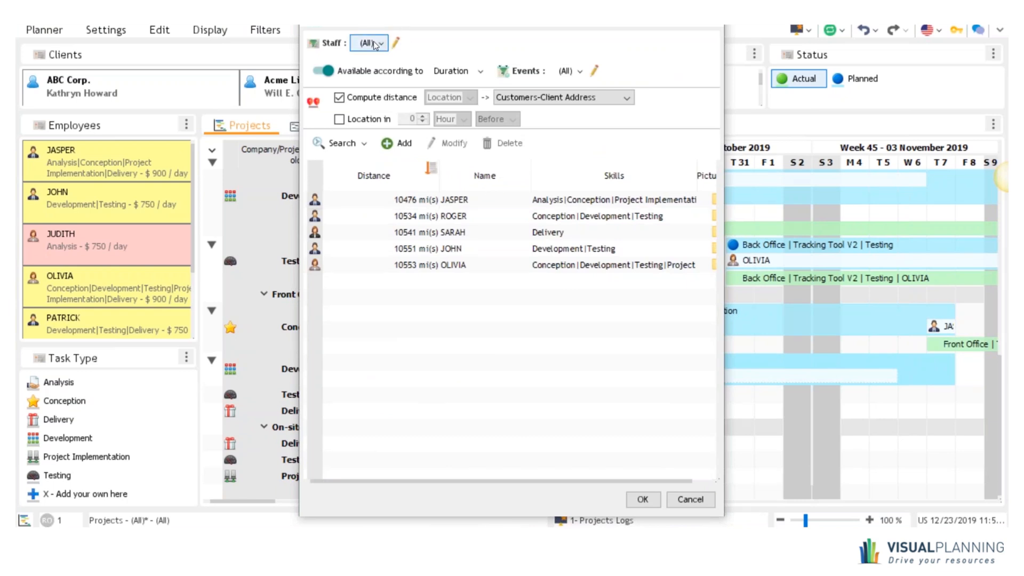
pyautogui.click(383, 43)
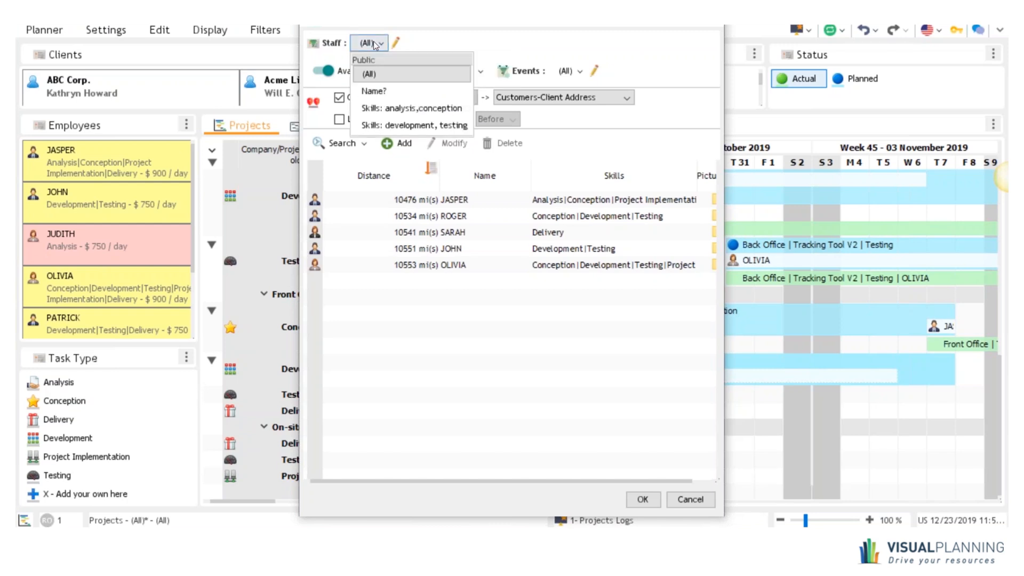
pyautogui.click(414, 125)
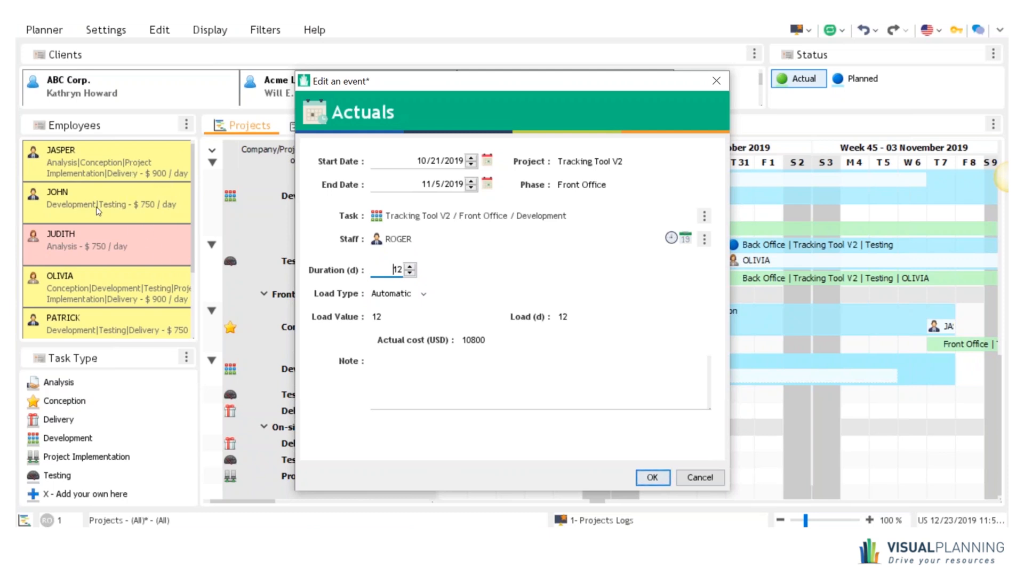
# Place ROGER's actual Development task, accept the overlap warning, and check the Tasks Gantt view
pyautogui.click(412, 267)
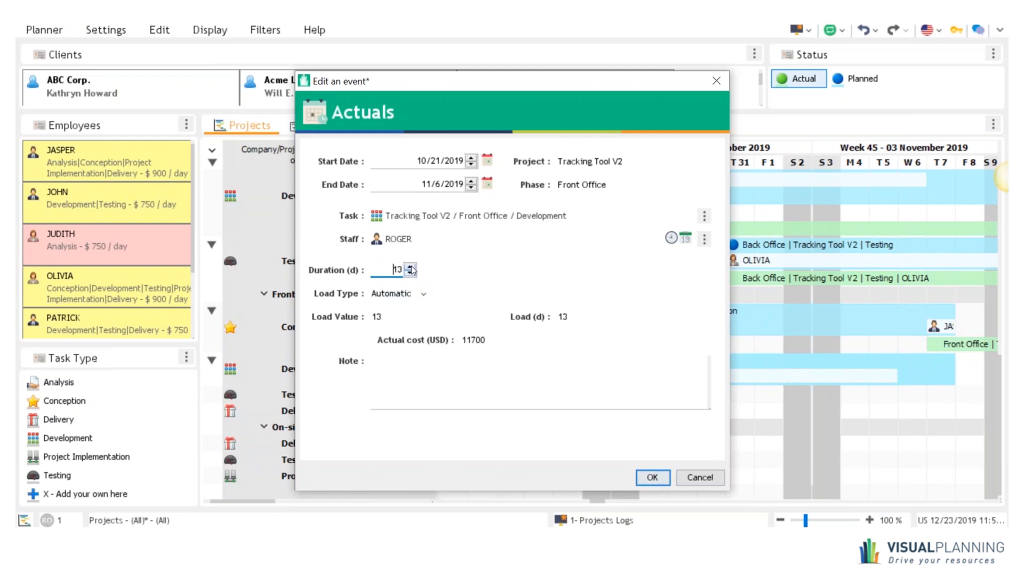
pyautogui.click(652, 478)
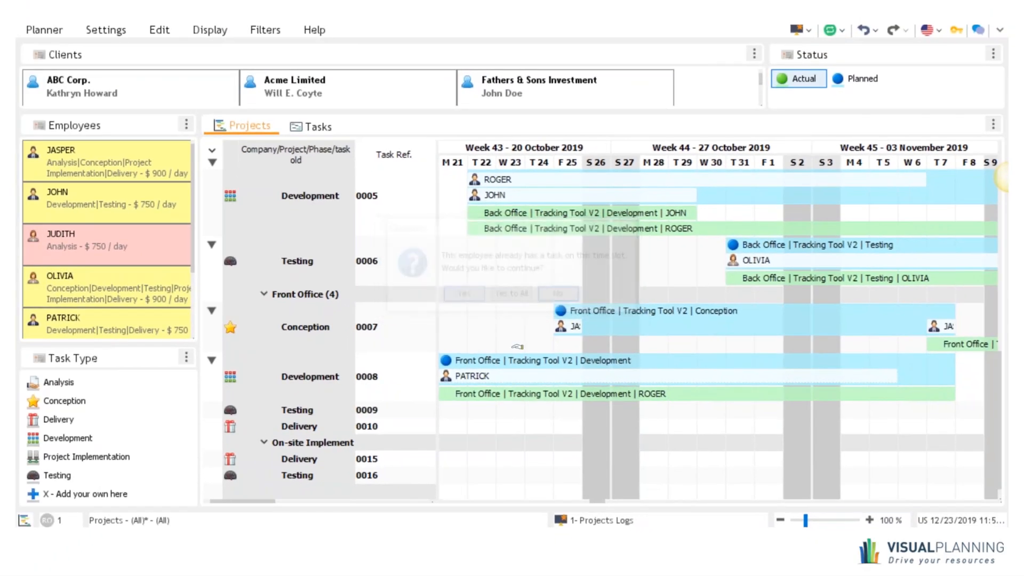
pyautogui.click(557, 293)
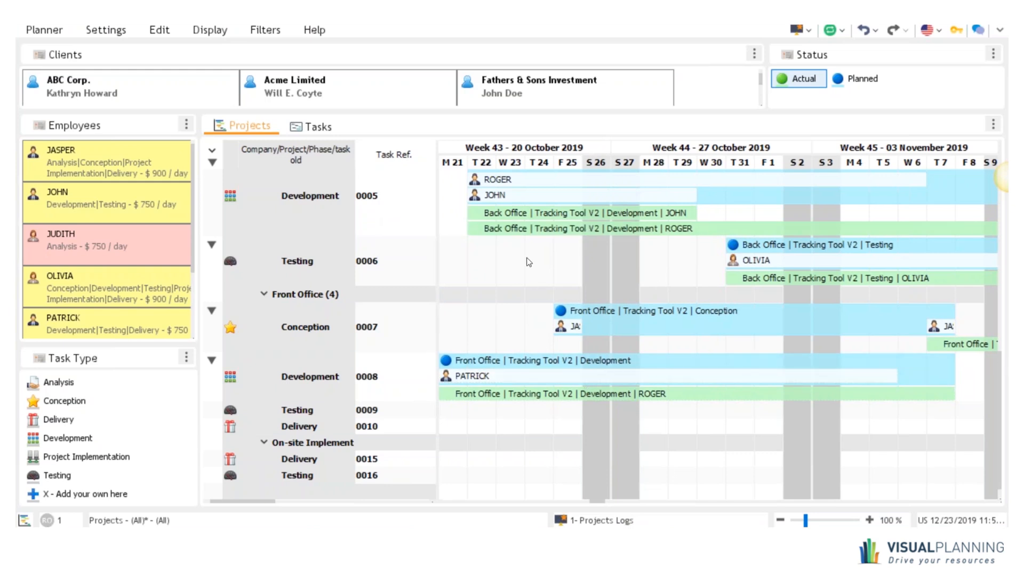
pyautogui.click(316, 126)
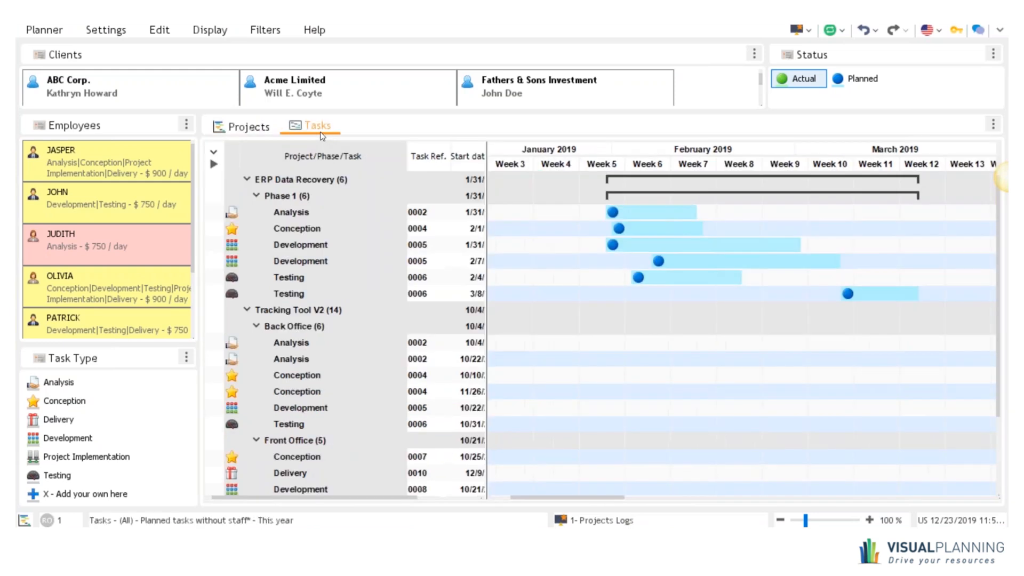
pyautogui.click(249, 126)
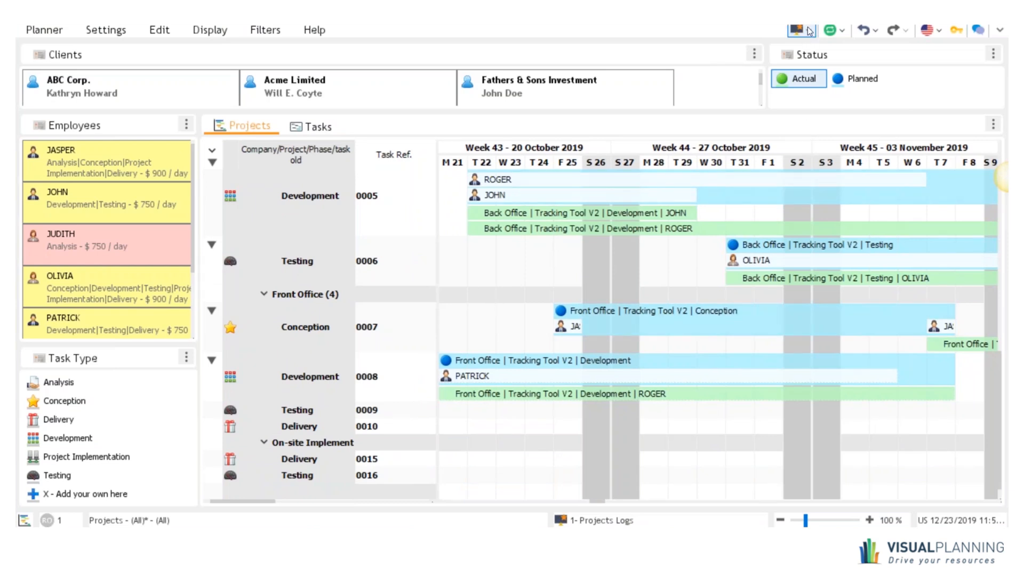
# Switch to the Employee Schedule and confirm a one-day PTO absence on 12/23/2019
pyautogui.click(43, 29)
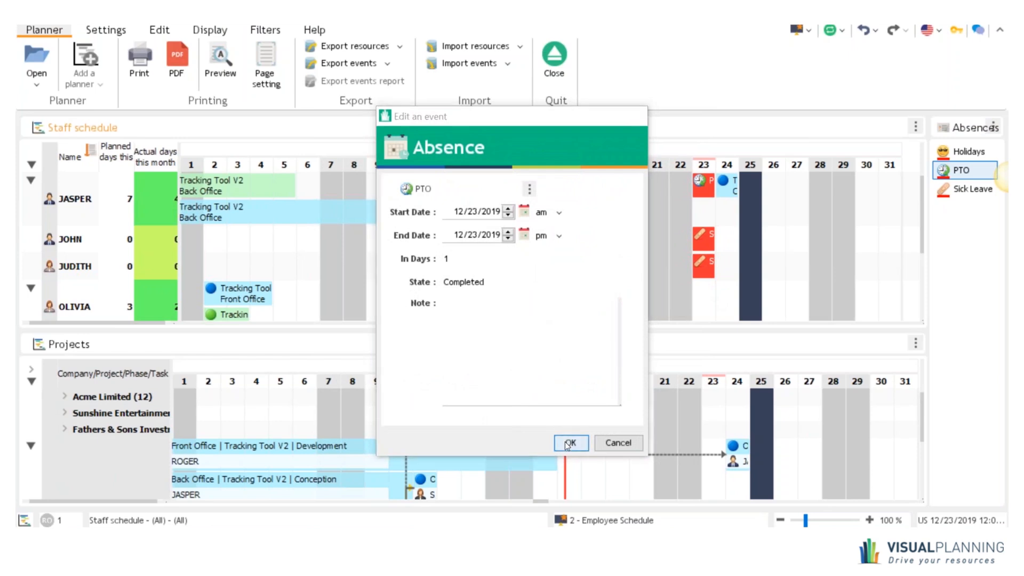
pyautogui.click(569, 443)
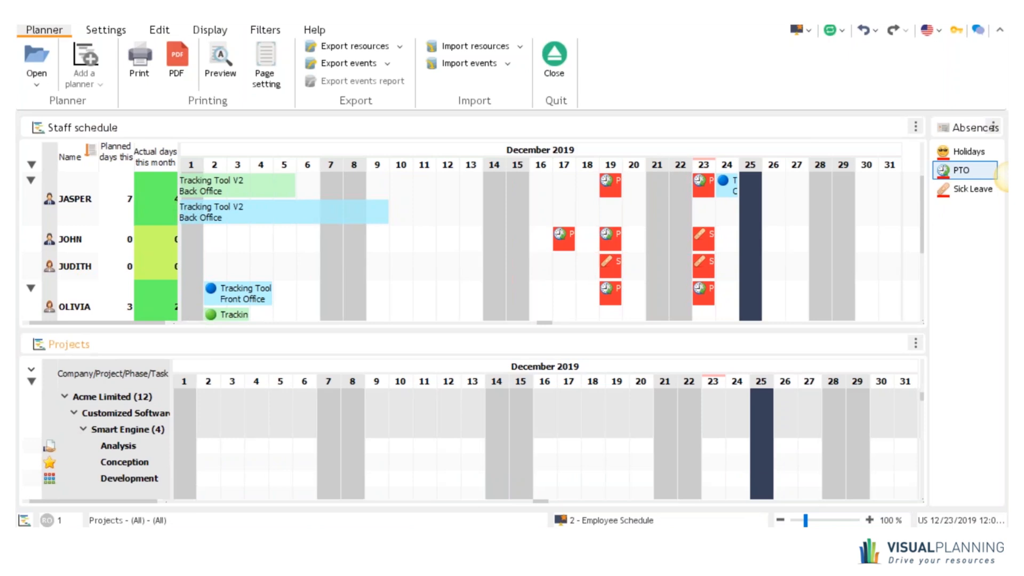
pyautogui.moveTo(29, 370)
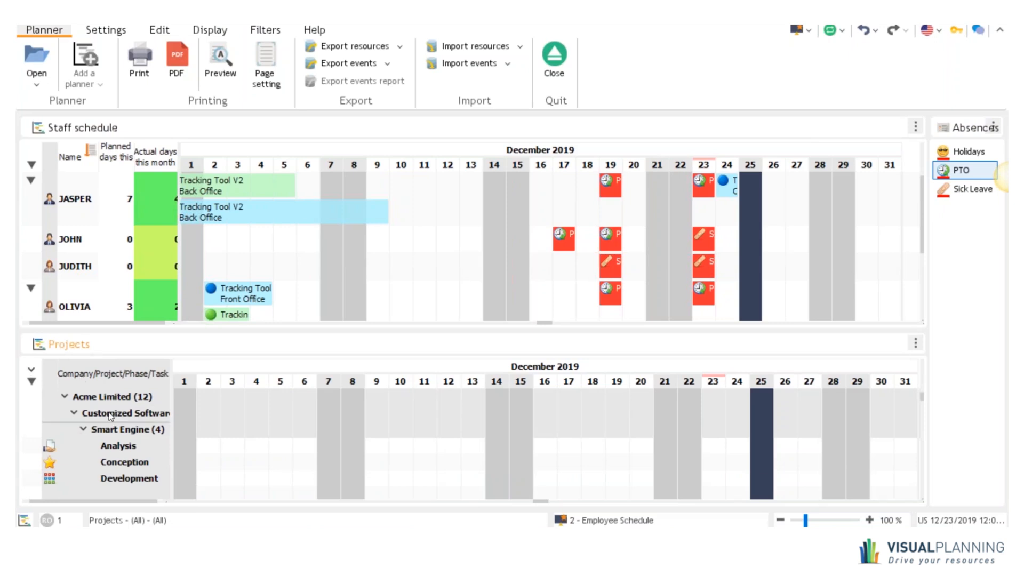
# Filter the Projects panel to the Acme Limited client's Smart Engine projects
pyautogui.scroll(-3)
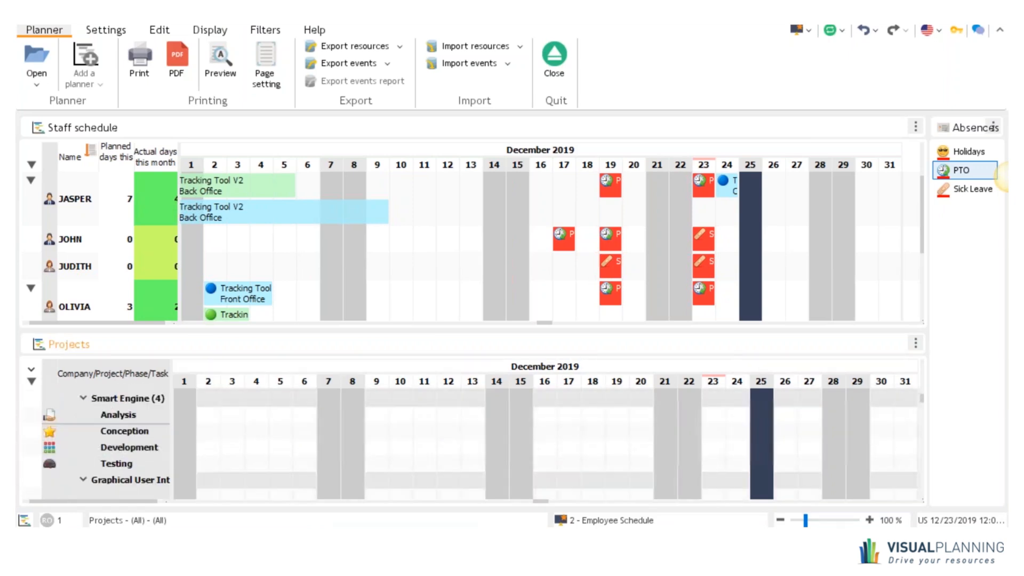
pyautogui.rightClick(117, 398)
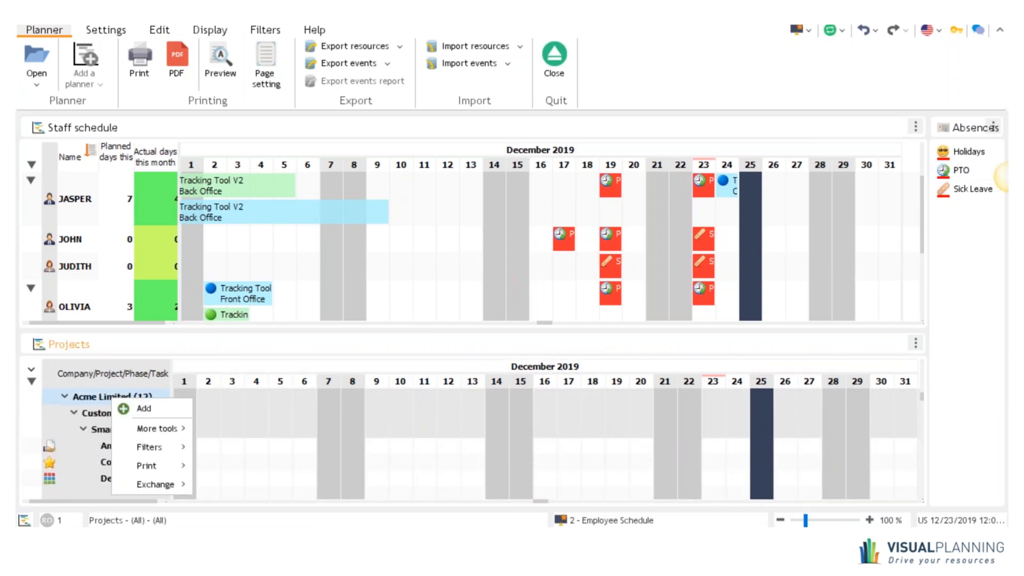
pyautogui.moveTo(149, 447)
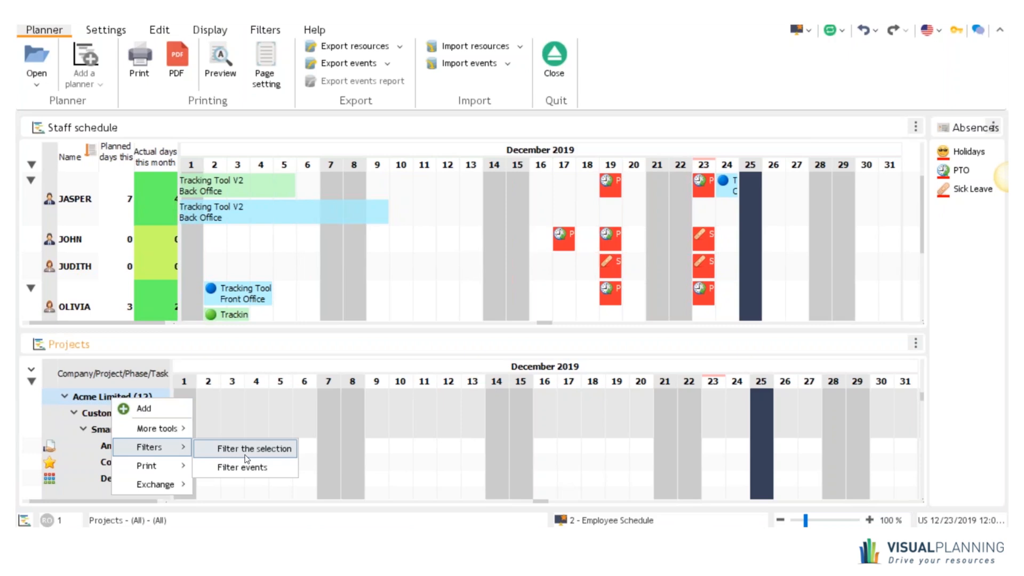
pyautogui.click(252, 449)
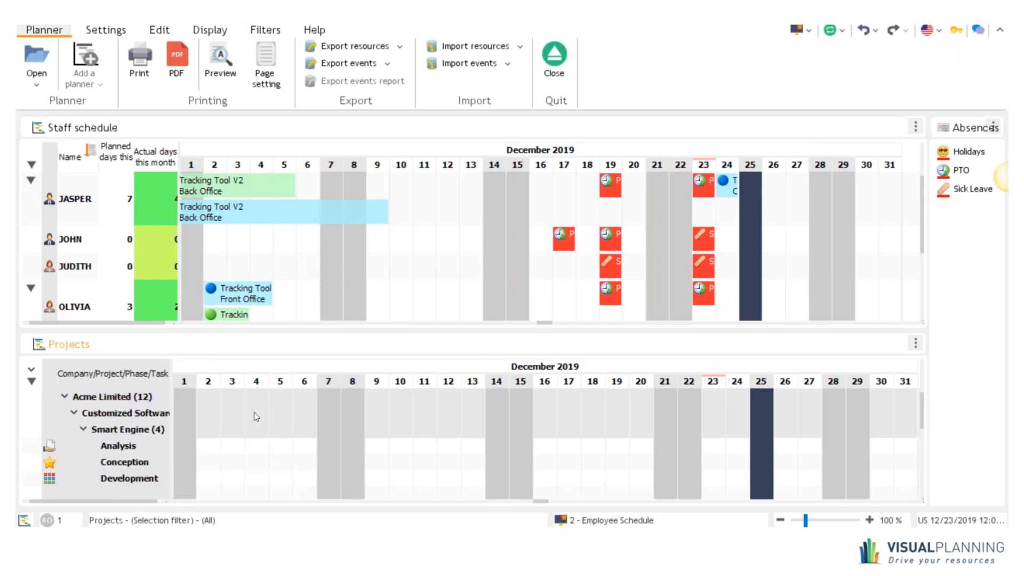
pyautogui.moveTo(242, 438)
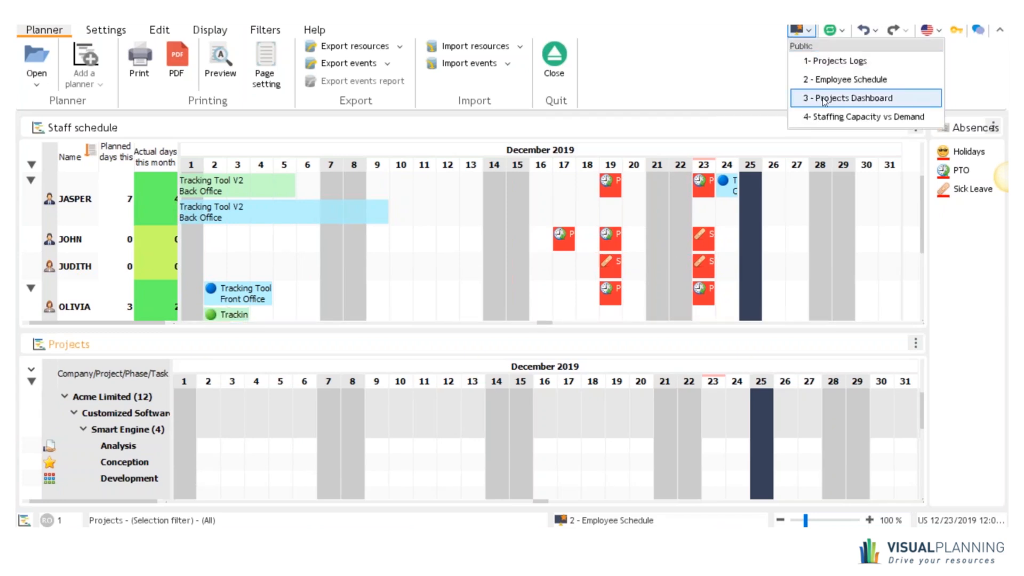
# Show the Projects Dashboard charts for Sunshine Entertainment, then for Fathers & Sons Investment
pyautogui.click(849, 98)
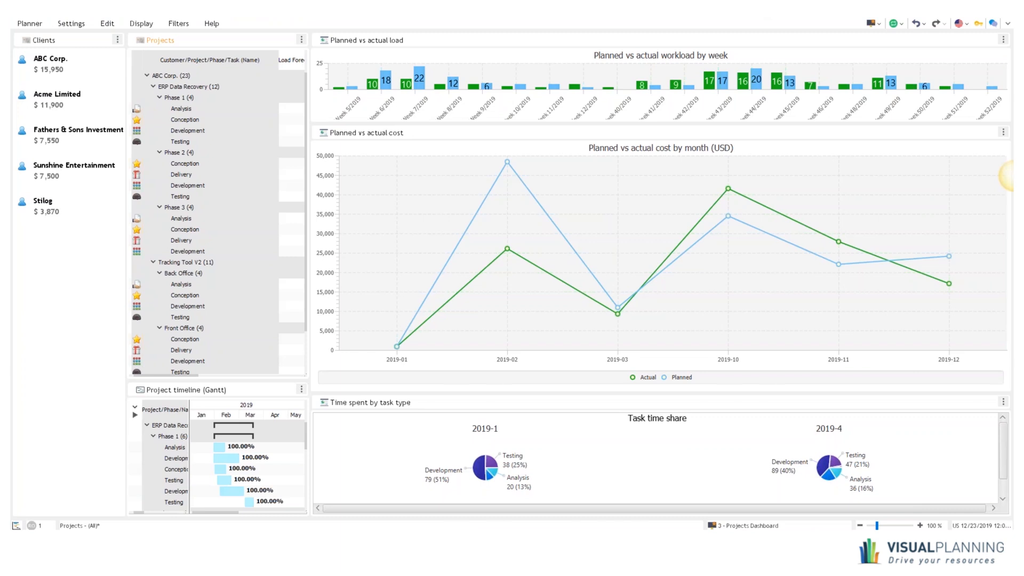
pyautogui.moveTo(660, 305)
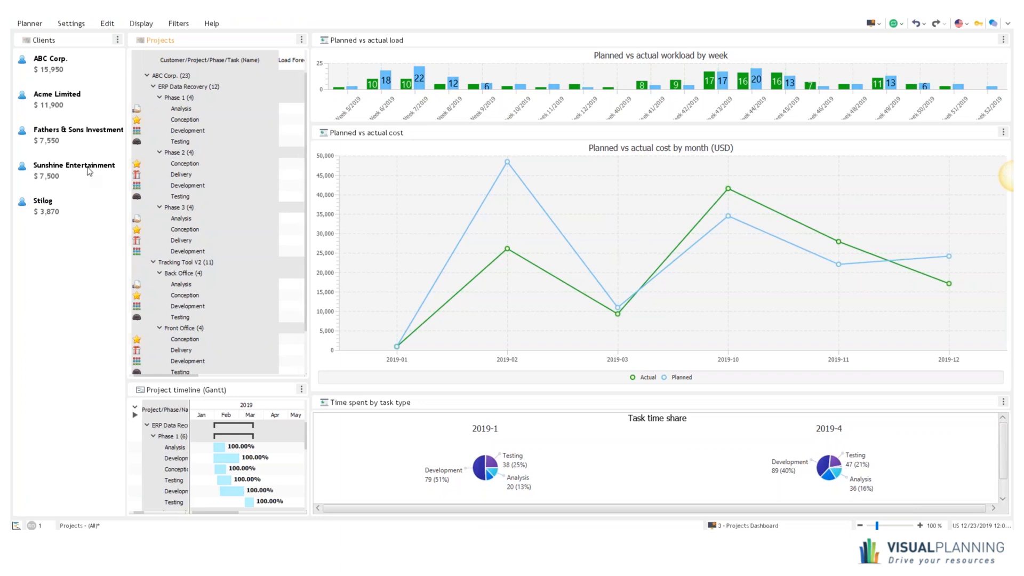
pyautogui.click(73, 170)
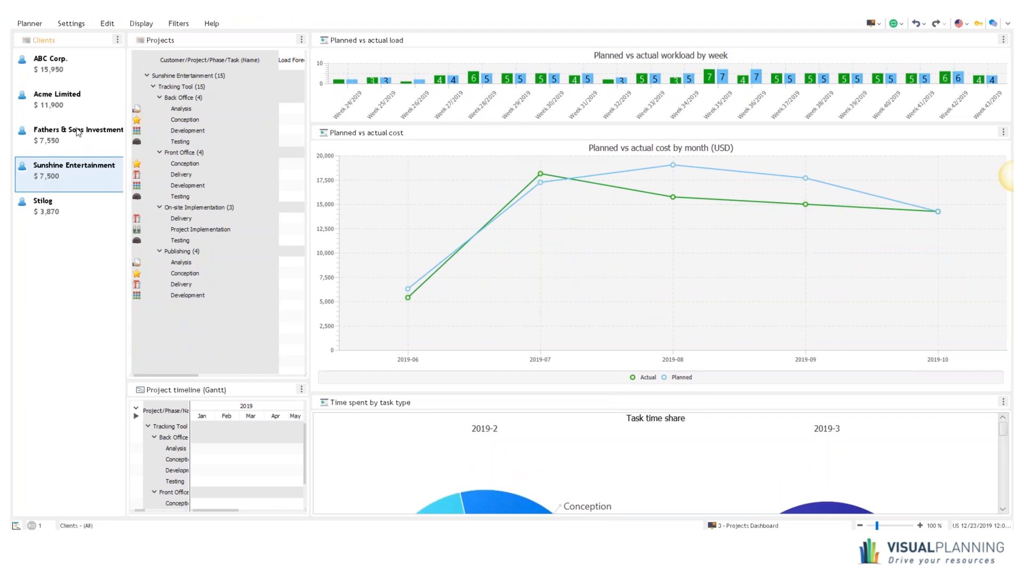
pyautogui.click(78, 136)
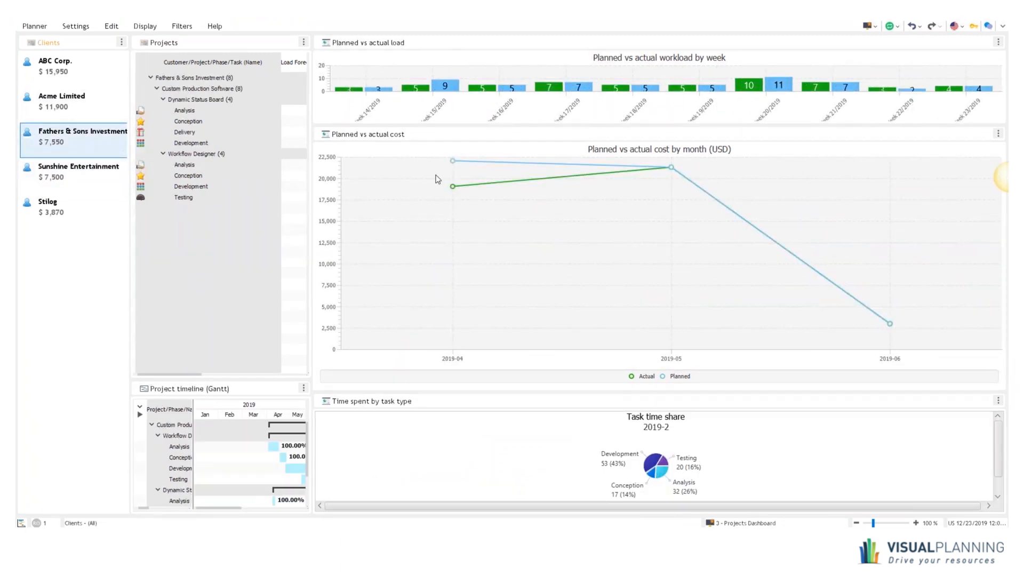
pyautogui.click(870, 25)
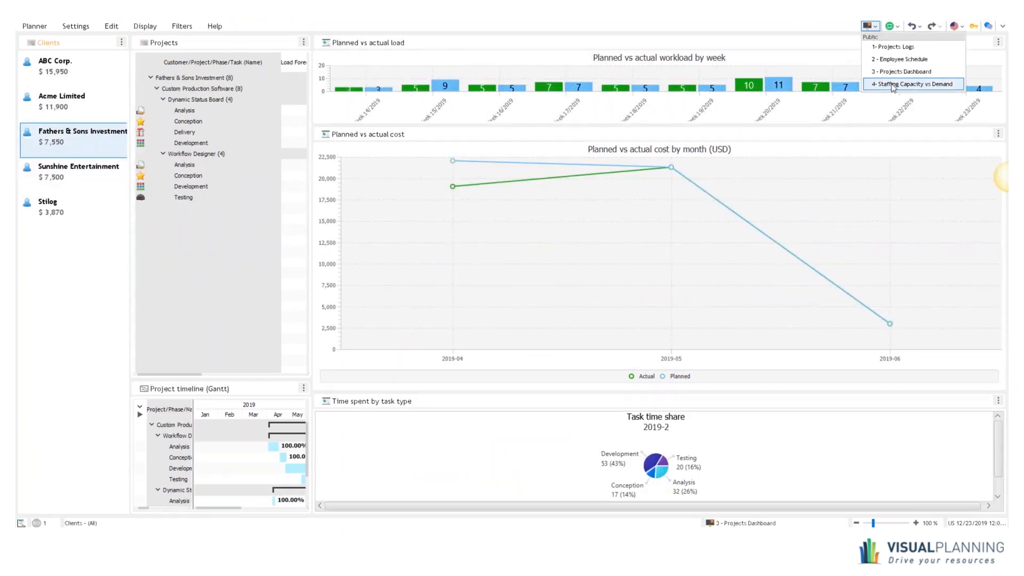